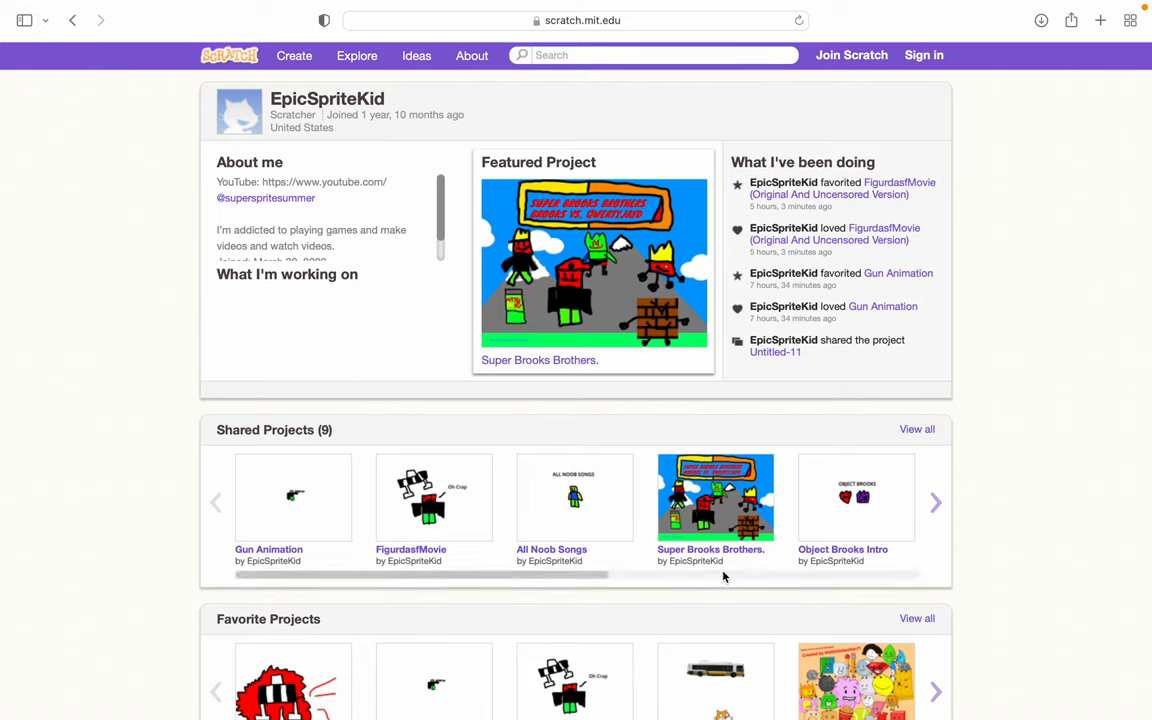
{"action": "mouse_move", "coordinate": [712, 548]}
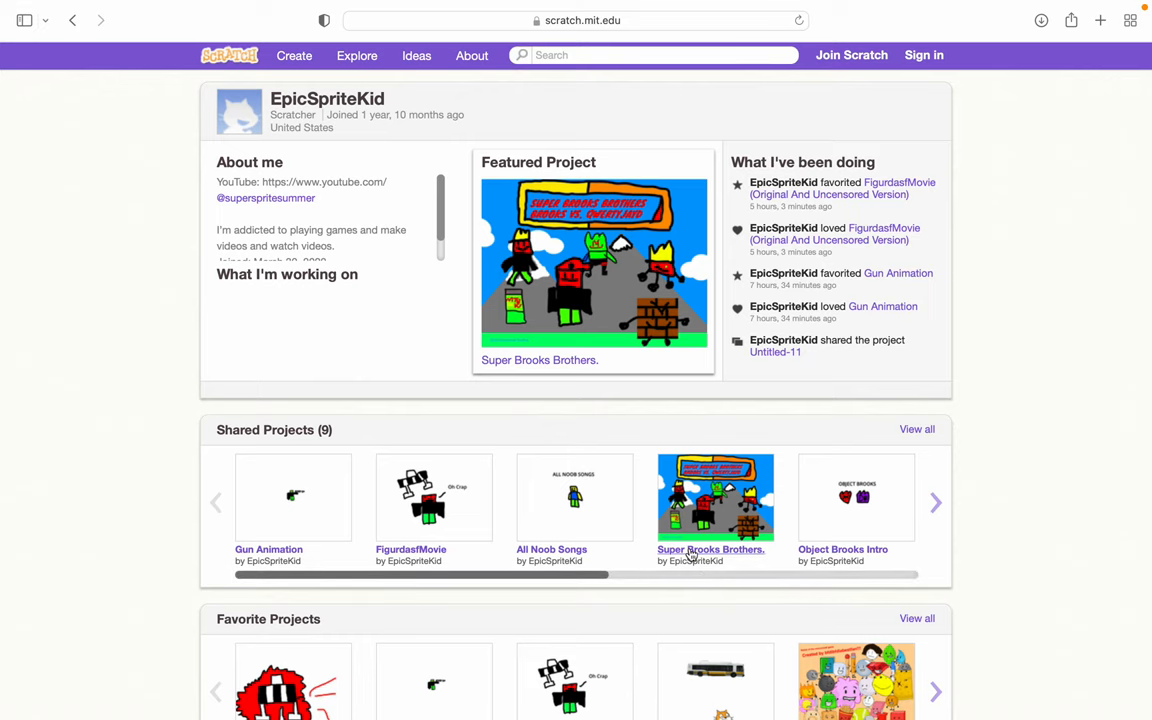
Step: Launch the Super Brooks Brothers project full screen and run it with the green flag
{"action": "left_click", "coordinate": [712, 548]}
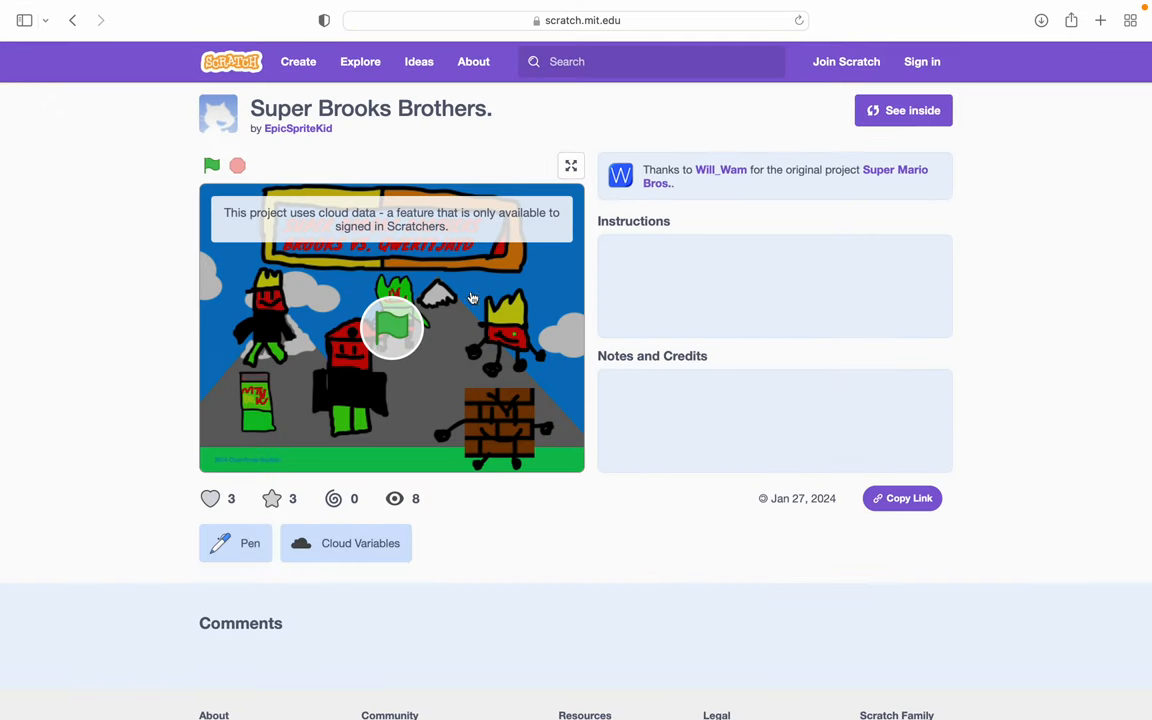
{"action": "left_click", "coordinate": [570, 164]}
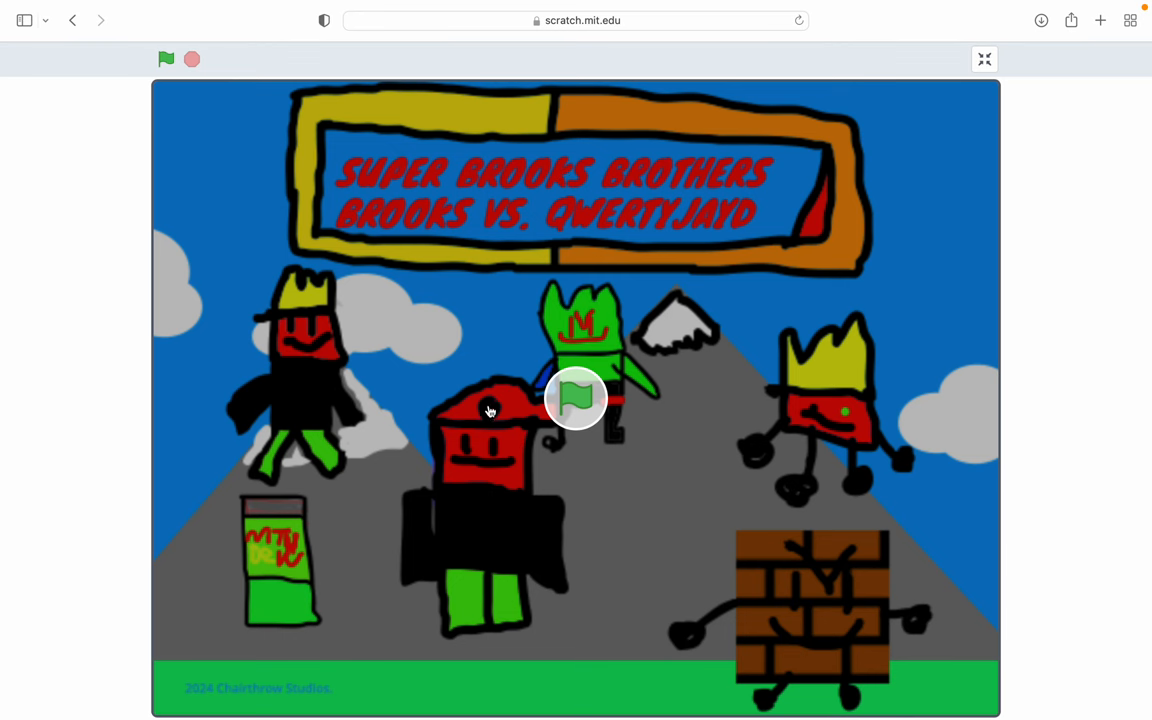
{"action": "left_click", "coordinate": [166, 60]}
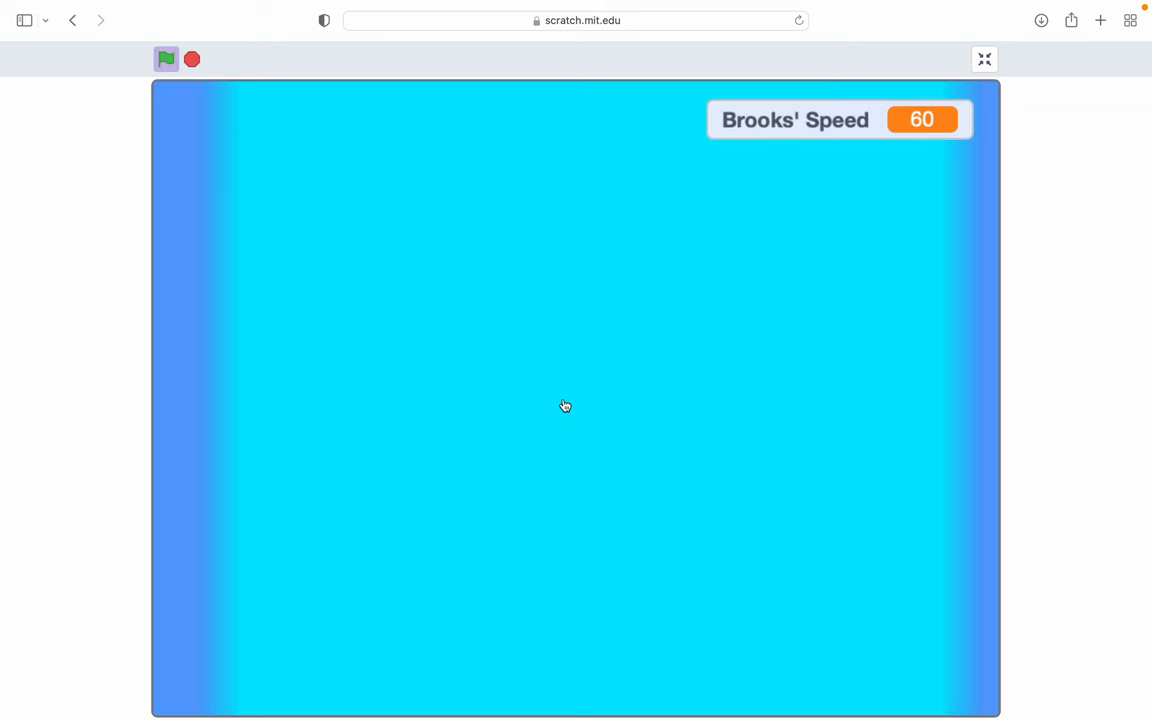
{"action": "left_click", "coordinate": [166, 58]}
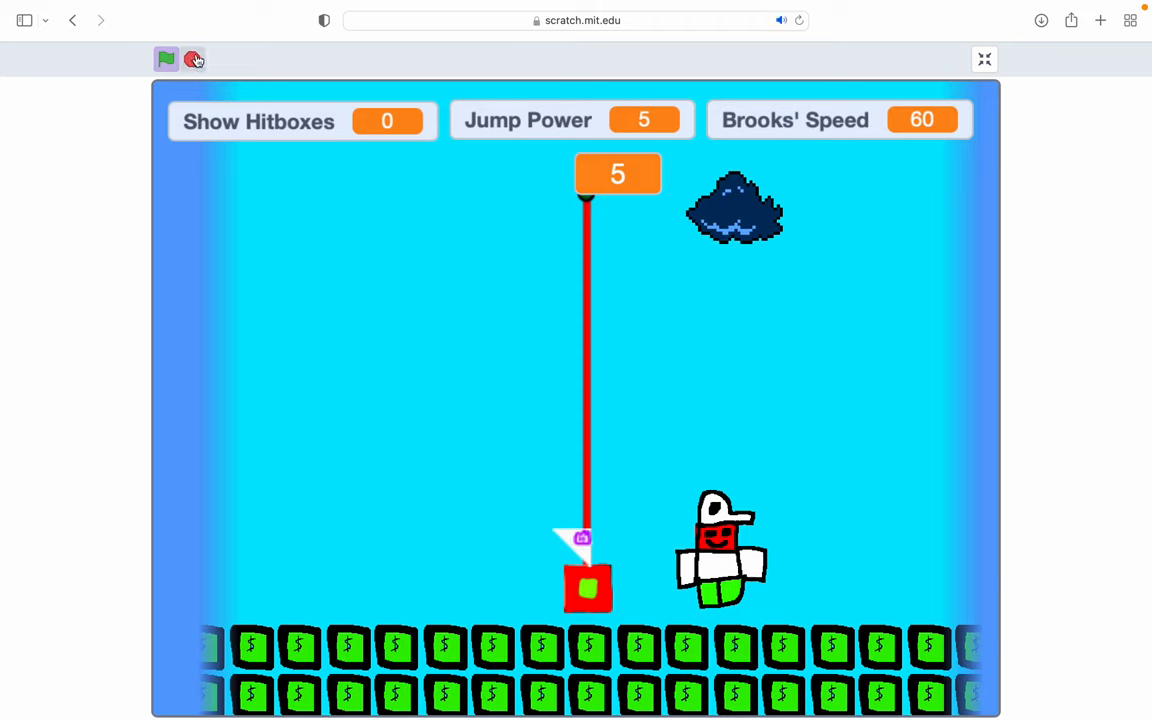
Step: Stop the running game, returning to the title screen with Brooks' Speed 60
{"action": "left_click", "coordinate": [166, 60]}
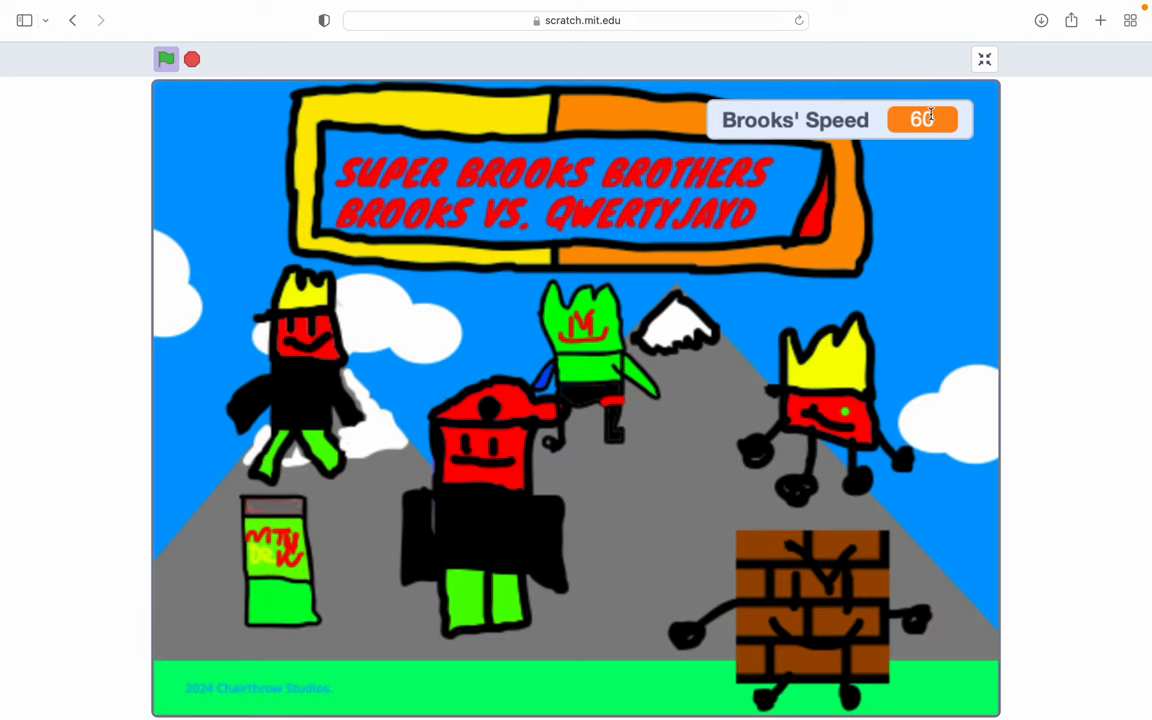
{"action": "mouse_move", "coordinate": [1020, 20]}
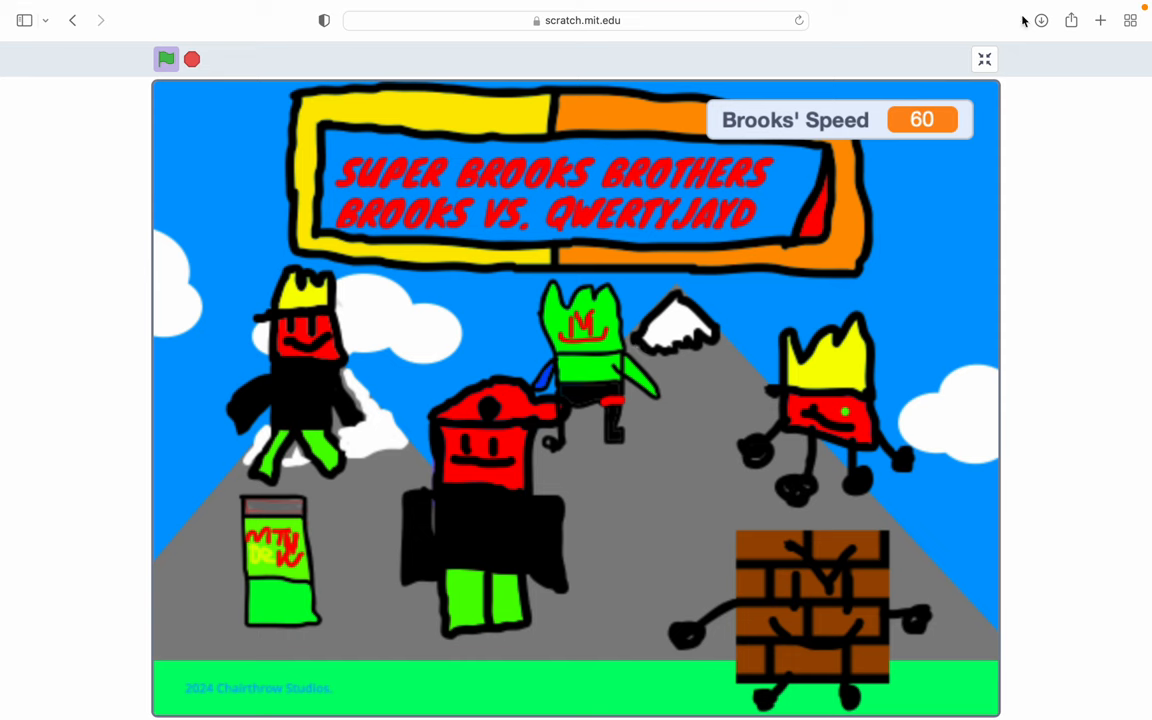
Step: Exit full screen back to the project page
{"action": "left_click", "coordinate": [984, 60]}
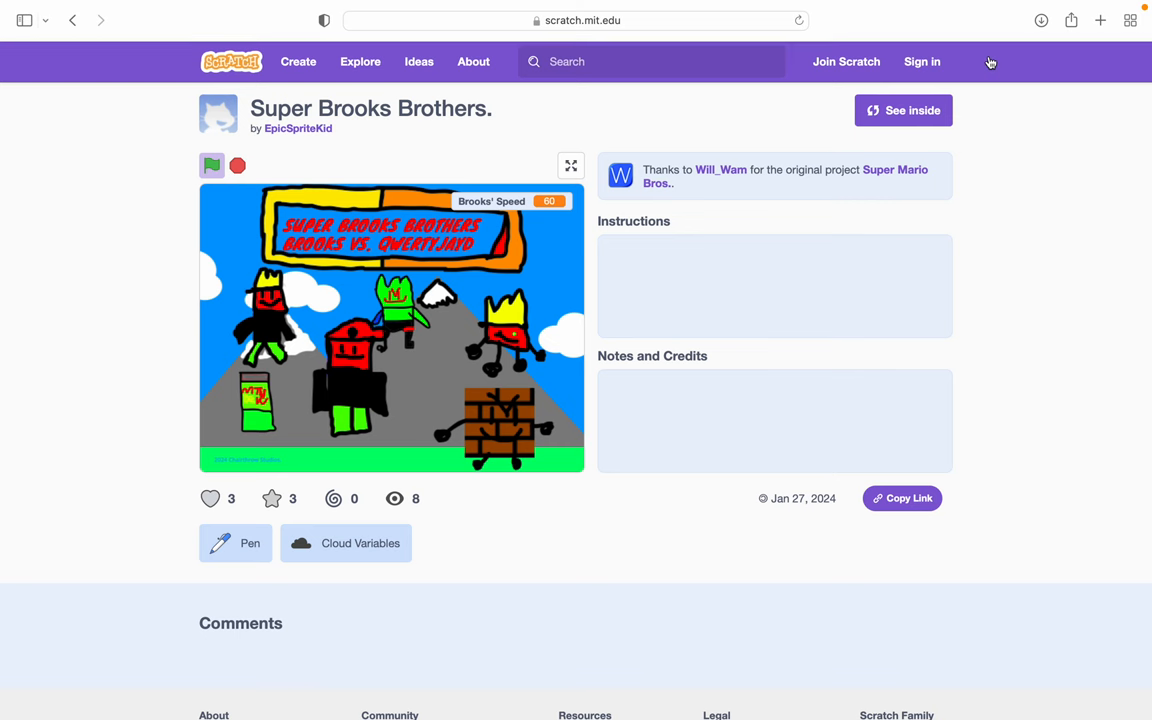